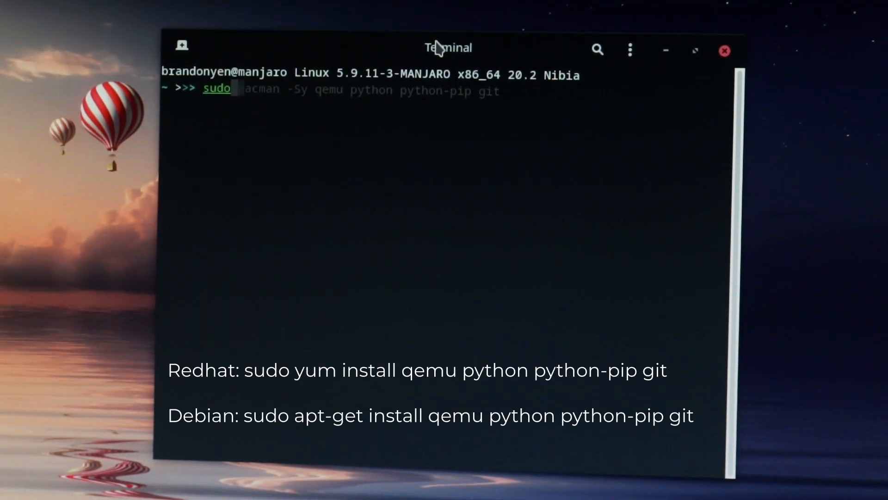
Step: Install qemu, python, python-pip and git with pacman, then pip install click and requests
{"action": "type", "text": "pacman"}
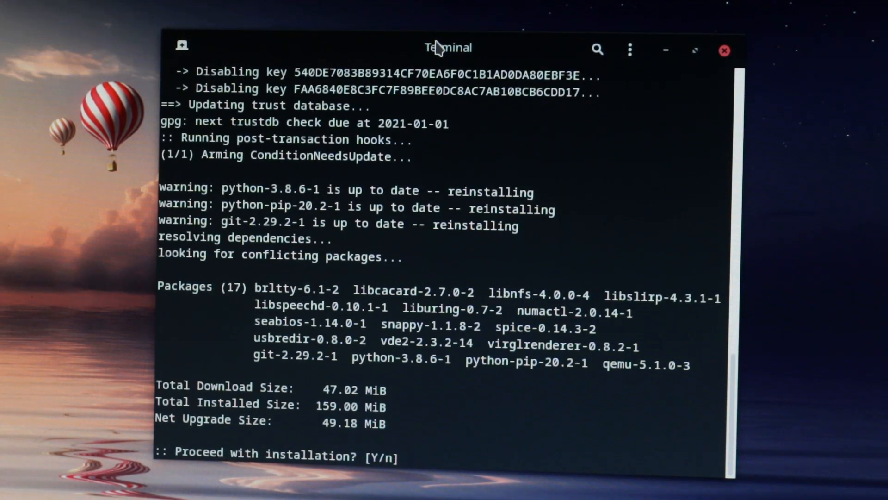
{"action": "type", "text": "y"}
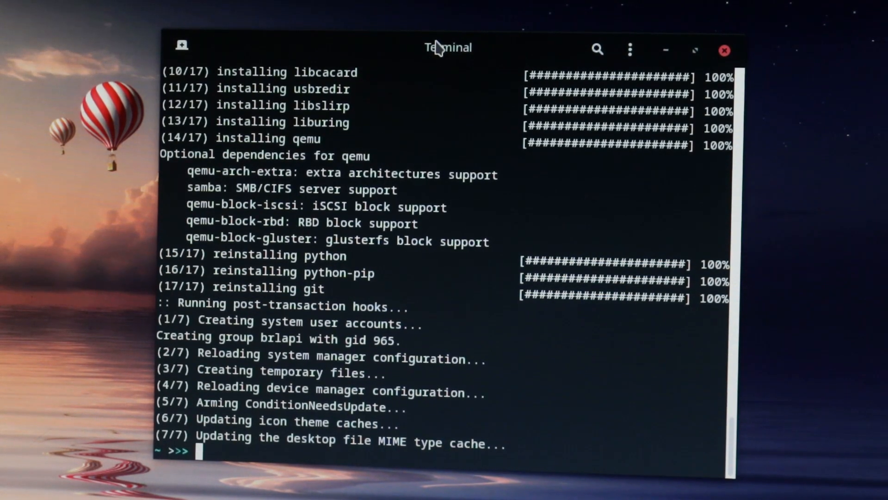
{"action": "type", "text": "pip install click requests"}
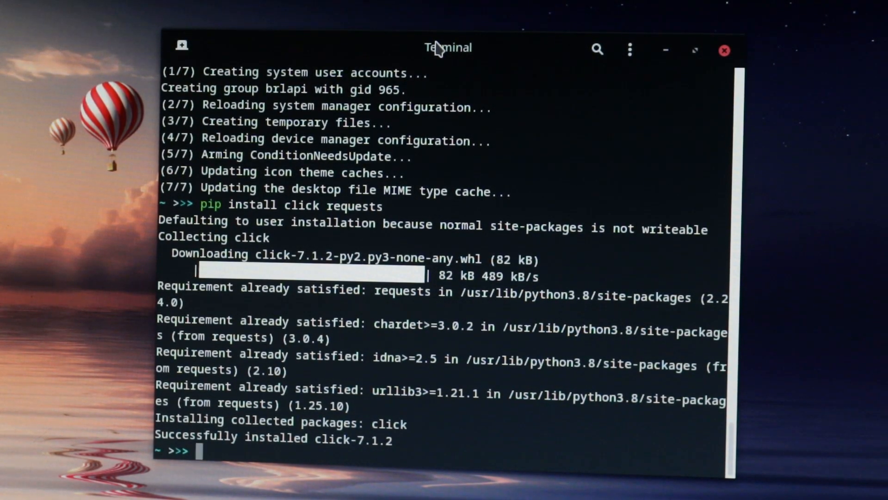
{"action": "type", "text": "git clone"}
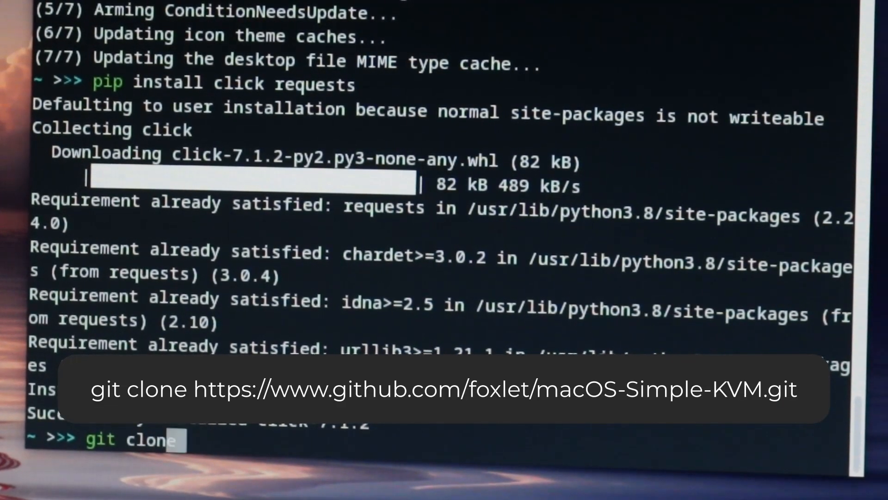
{"action": "type", "text": "https://"}
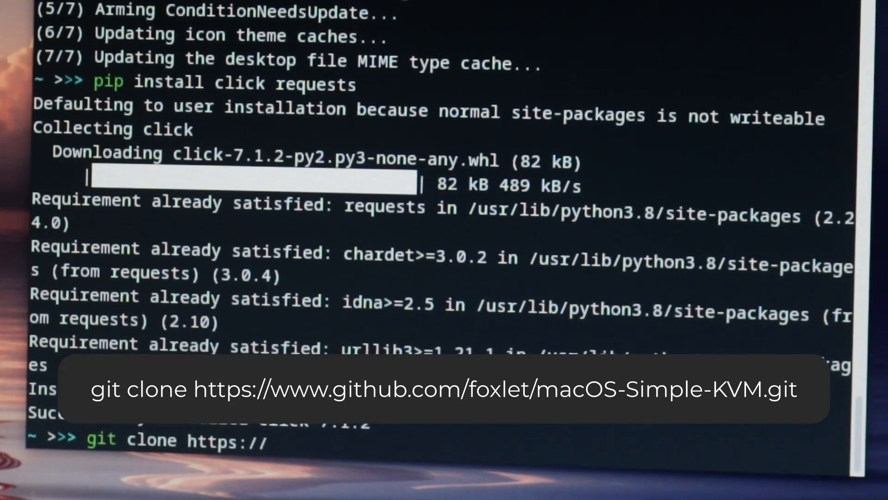
{"action": "type", "text": "www.github.com/"}
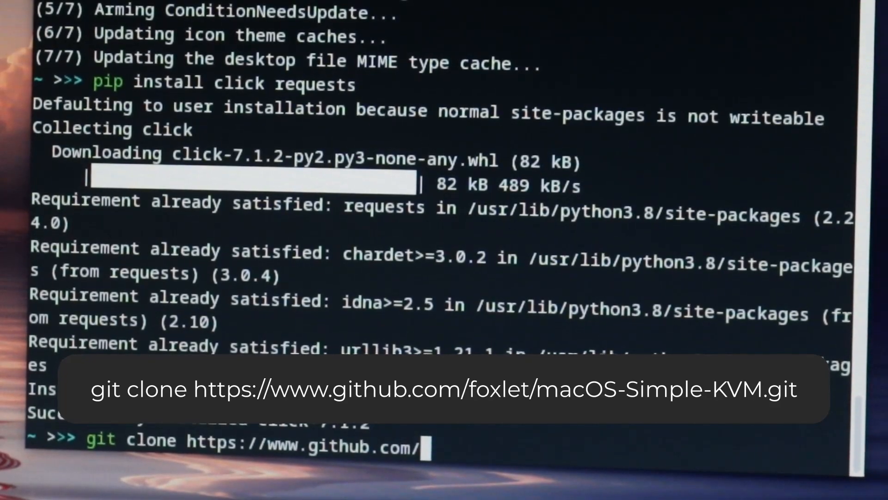
{"action": "type", "text": "foxlet/"}
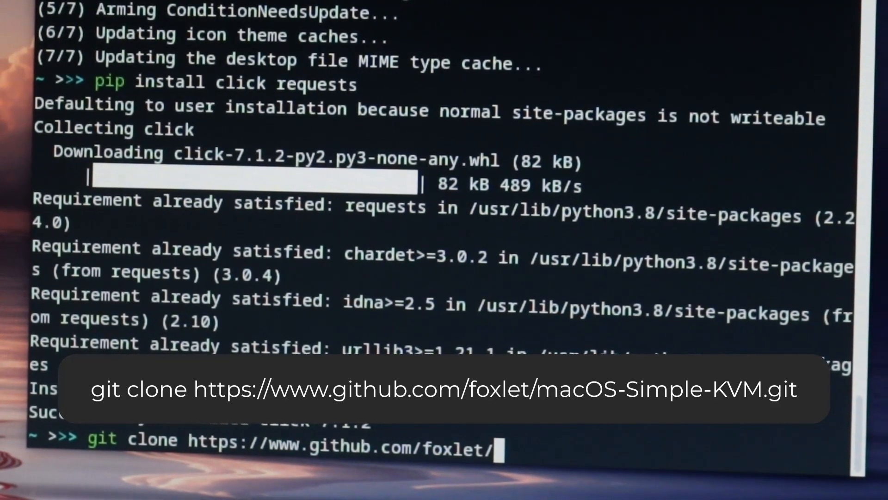
{"action": "type", "text": "macOS-Simple-KVM.git"}
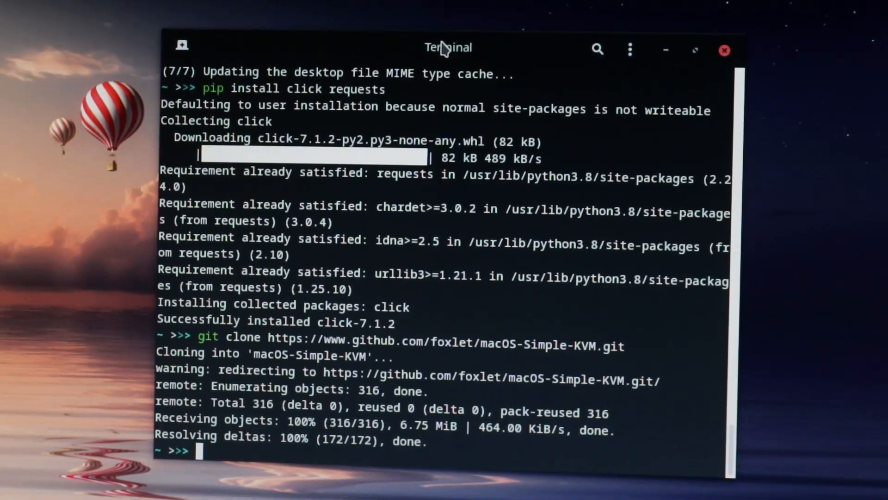
Step: Enter macOS-Simple-KVM and run jumpstart.sh with the --mojave option
{"action": "type", "text": "cd"}
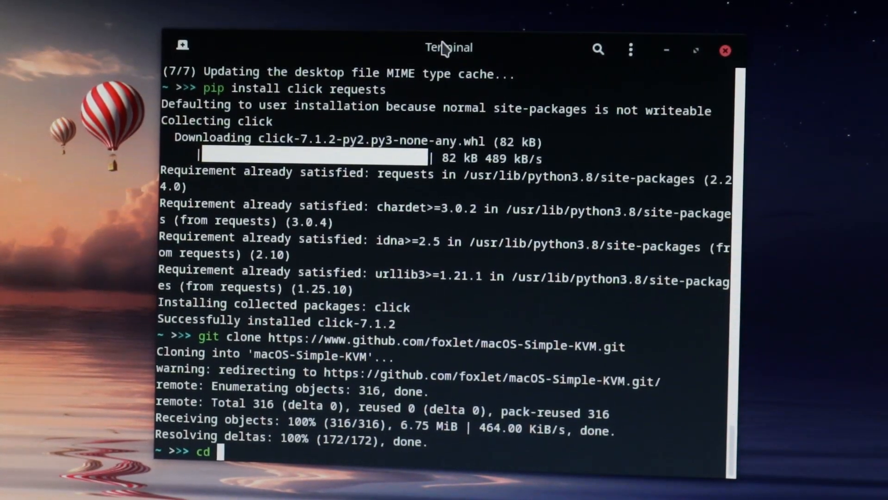
{"action": "type", "text": "macOS-"}
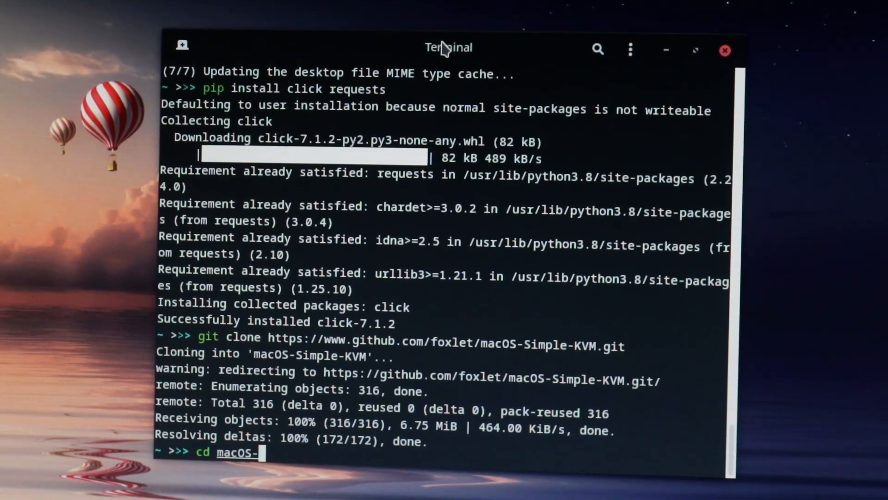
{"action": "type", "text": "Simple-KVM"}
{"action": "type", "text": "./"}
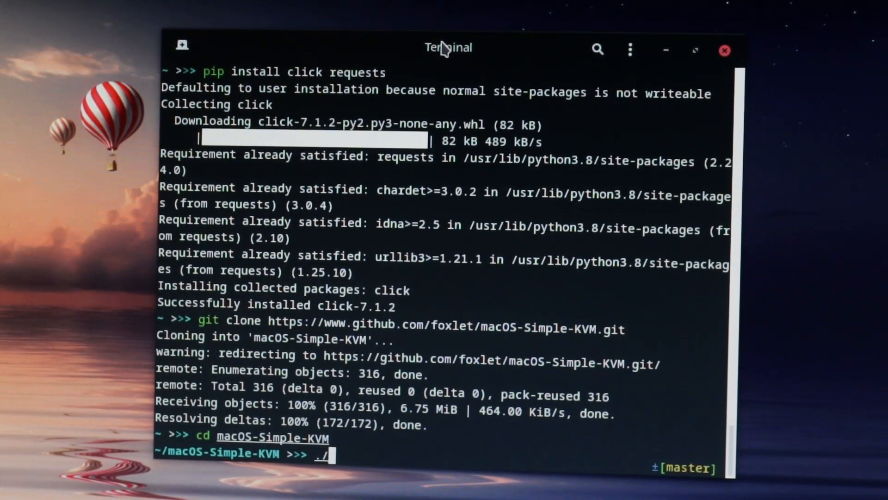
{"action": "type", "text": "jumpstart.sh"}
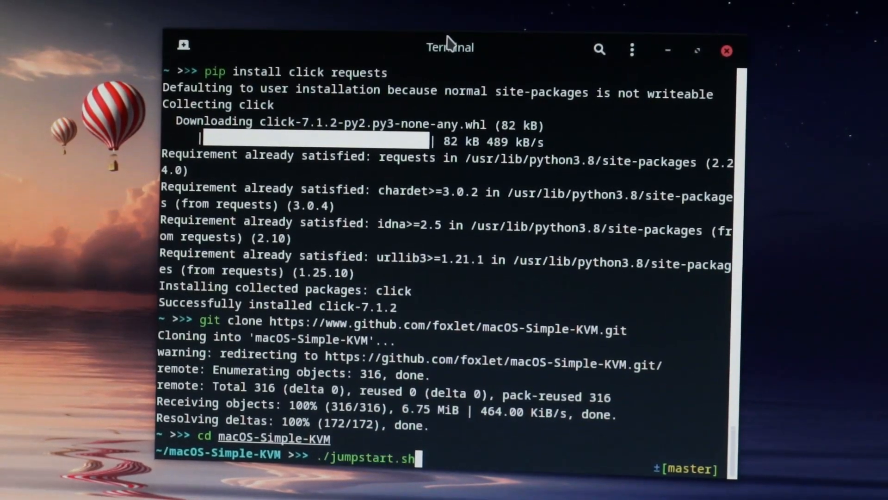
{"action": "type", "text": "--high-sierr"}
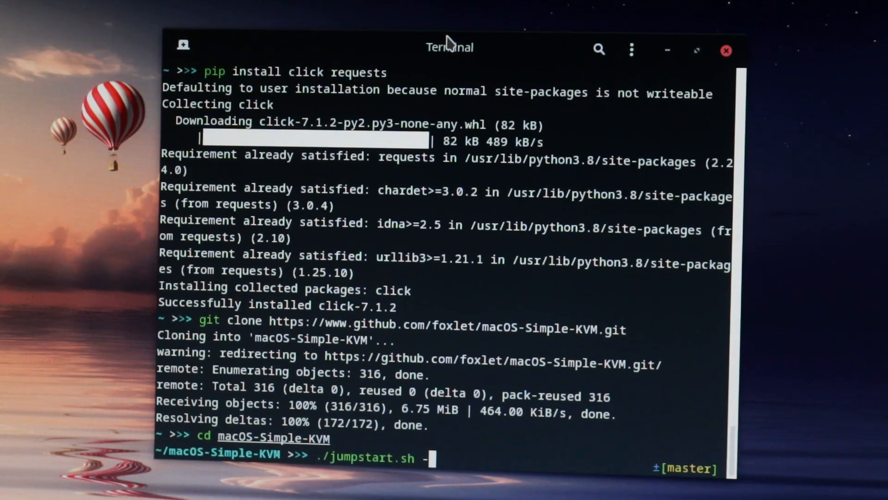
{"action": "type", "text": "-mojave"}
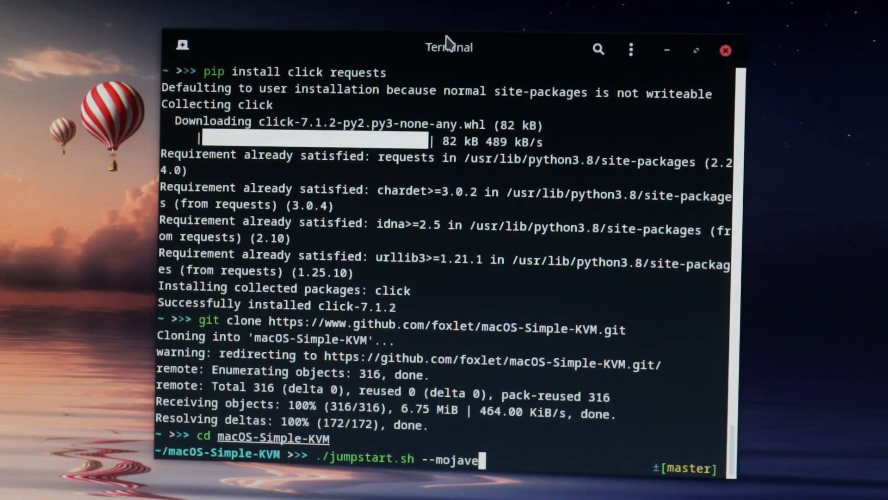
{"action": "key", "text": "Backspace"}
{"action": "type", "text": "qemu-img"}
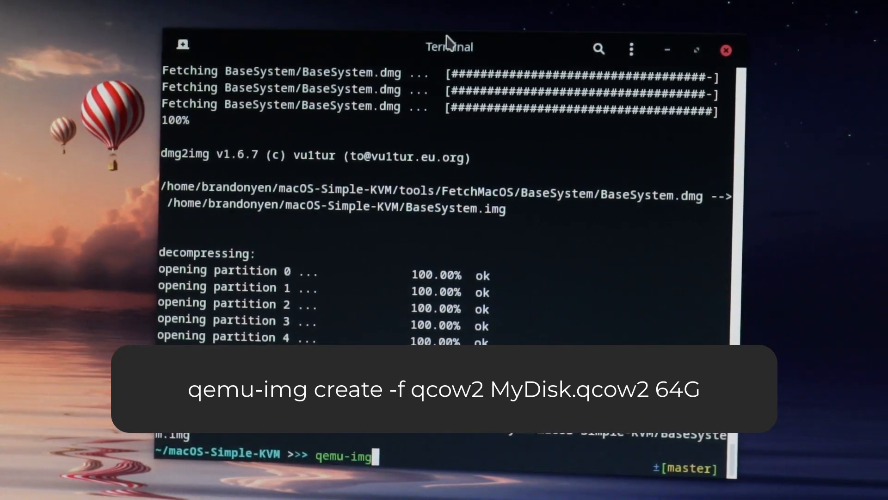
Step: Create the qcow2 disk image MyDisk.qcow2, changing its size from 64G to 512G
{"action": "type", "text": "create -f"}
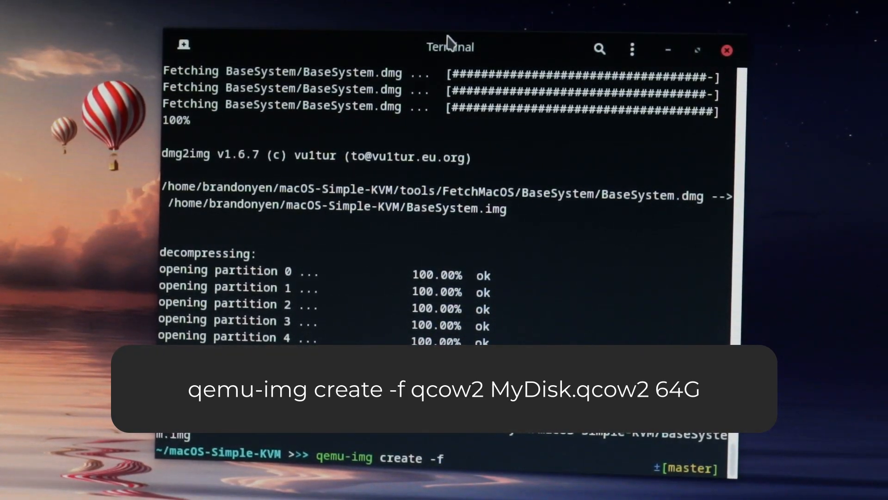
{"action": "type", "text": "qcow2 M"}
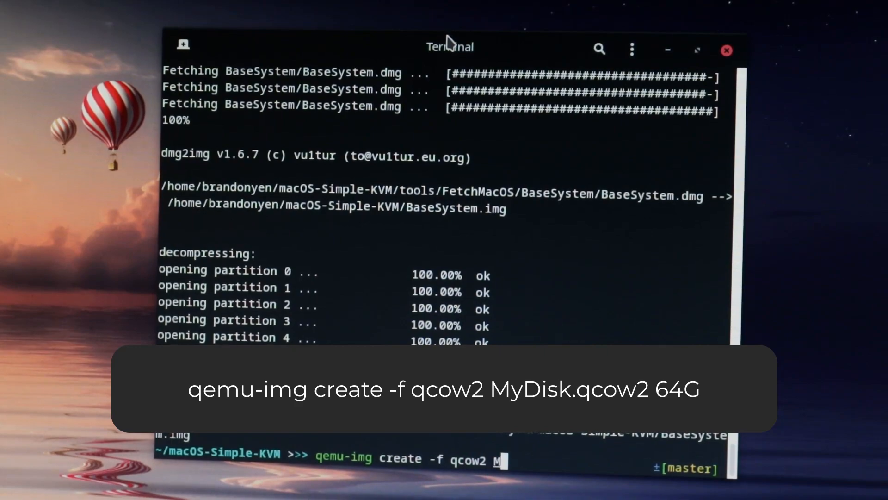
{"action": "type", "text": "yDisk.qcow"}
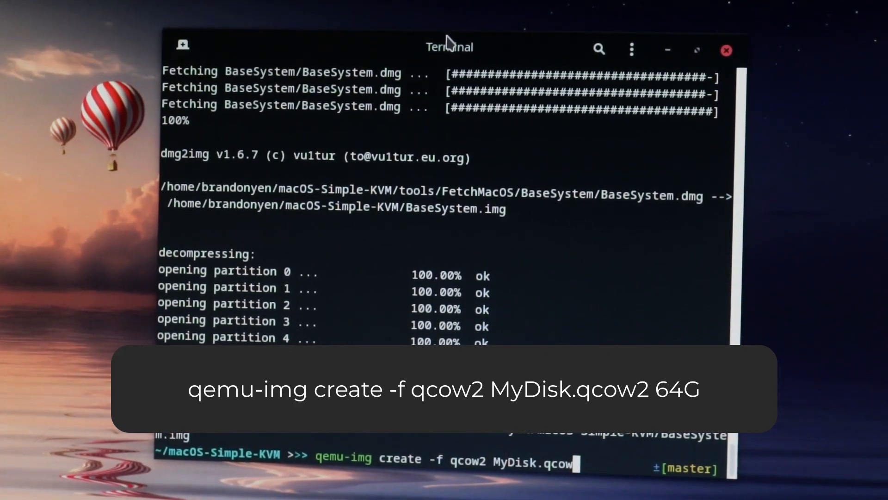
{"action": "type", "text": "2"}
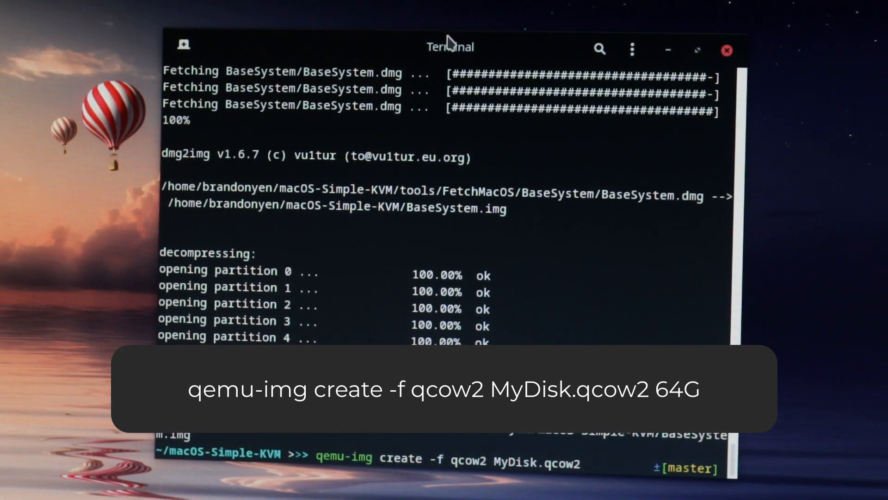
{"action": "type", "text": "64G"}
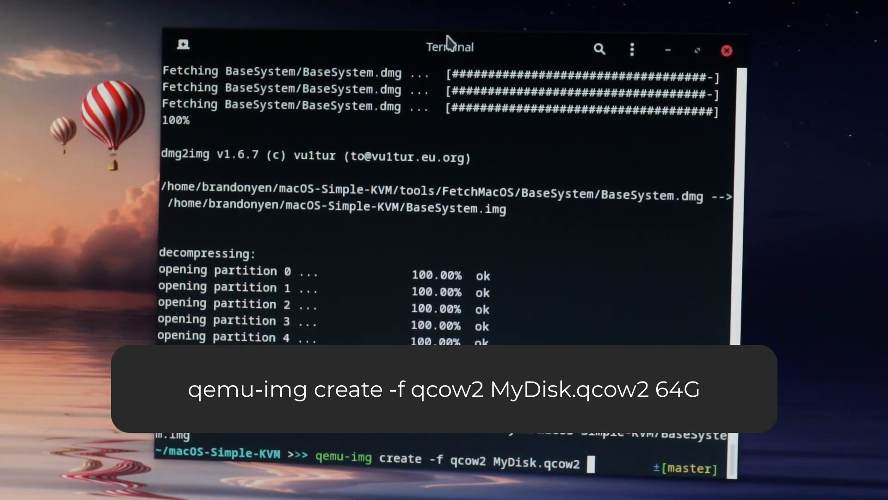
{"action": "type", "text": "512G"}
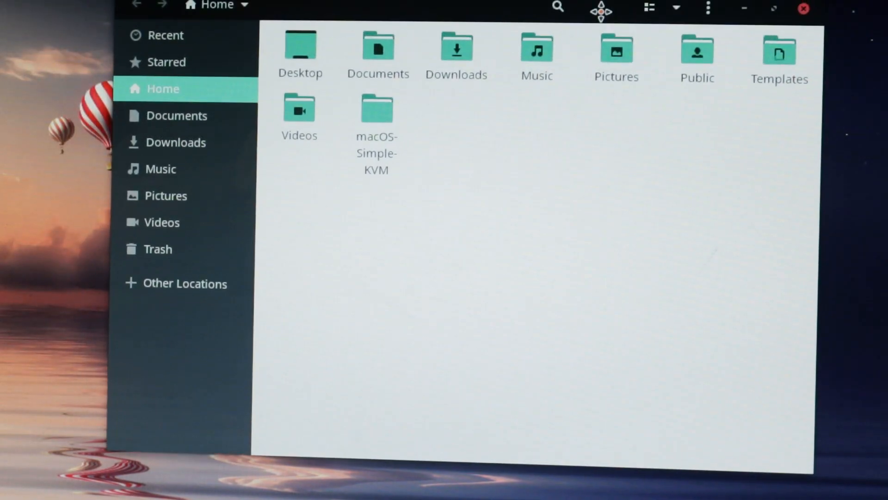
Step: Open macOS-Simple-KVM in the Home folder and open basic.sh in gedit
{"action": "double_click", "coordinate": [375, 108]}
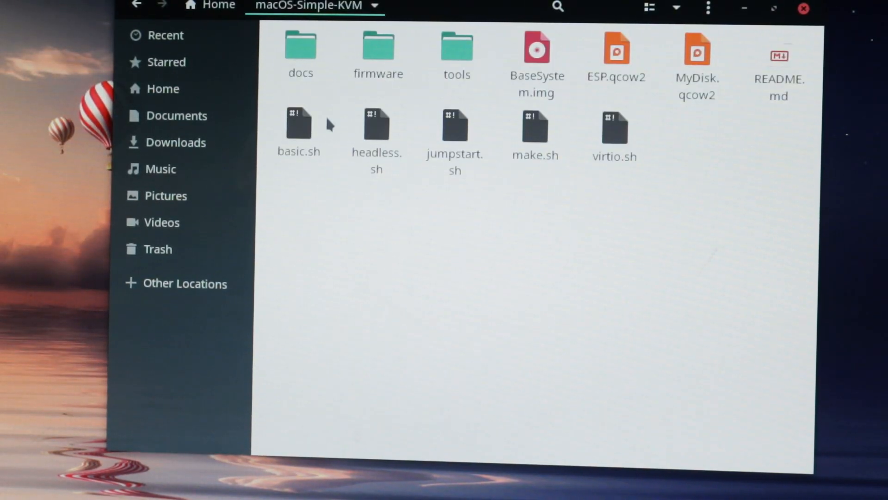
{"action": "double_click", "coordinate": [298, 124]}
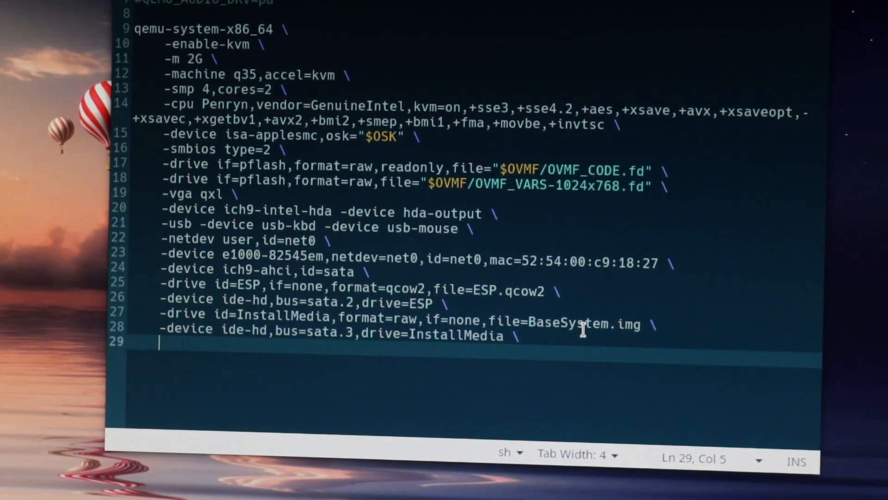
Step: Append '-drive id=SystemDisk,if=none,file=MyDisk.qcow2' and '-device ide-hd,bus=sata.4,drive=SystemDisk' to basic.sh
{"action": "type", "text": "-dri"}
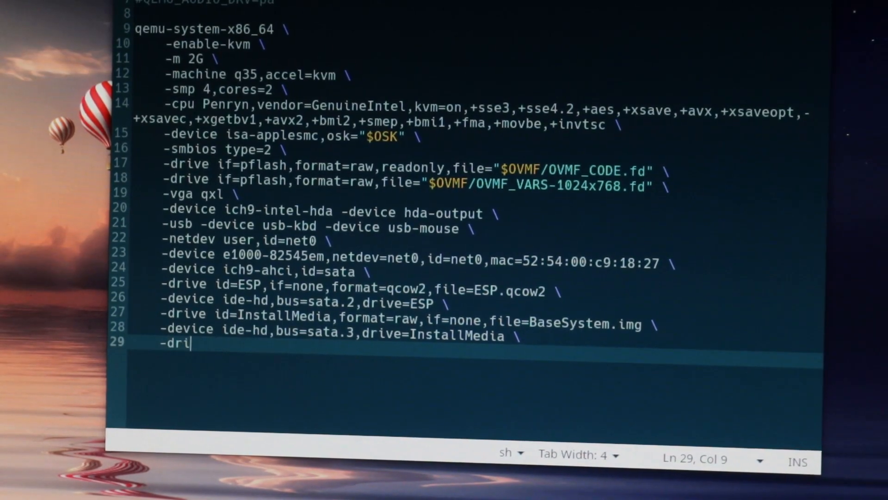
{"action": "type", "text": "ve id=SystemDisk,if=none,file"}
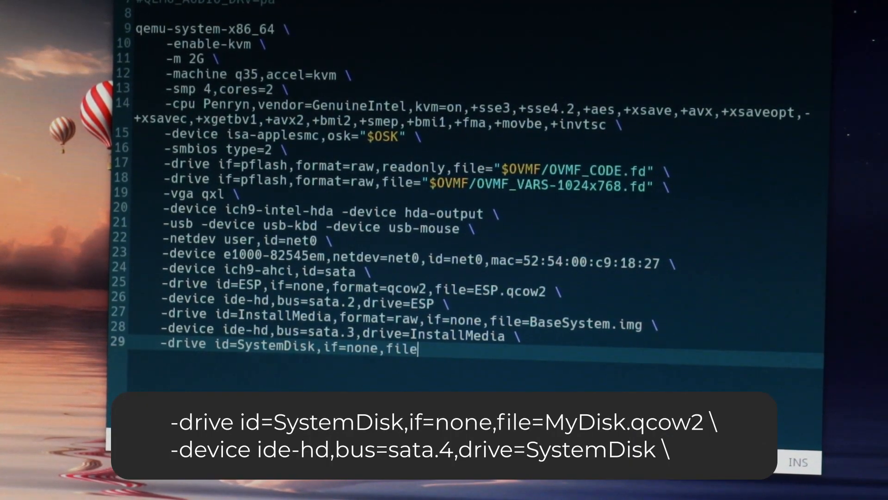
{"action": "type", "text": "MyDisk.qcow2 \\"}
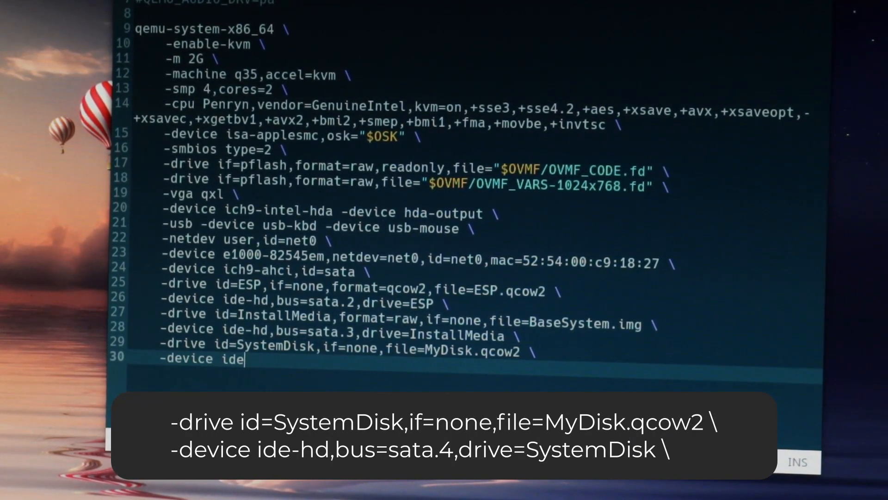
{"action": "type", "text": "-hd,bus=sata.4,drive=SystemDisk \\"}
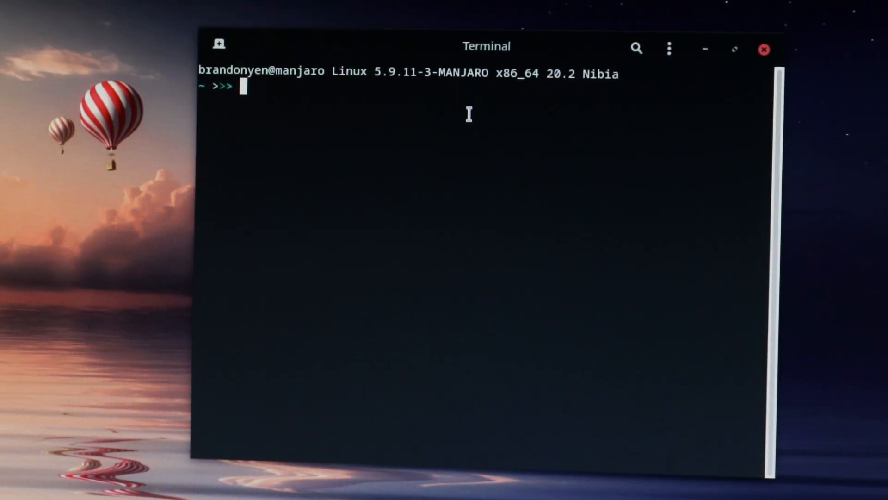
Step: Change into macOS-Simple-KVM and run ./basic.sh to boot the VM
{"action": "type", "text": "cd macOS-Simple-KVM"}
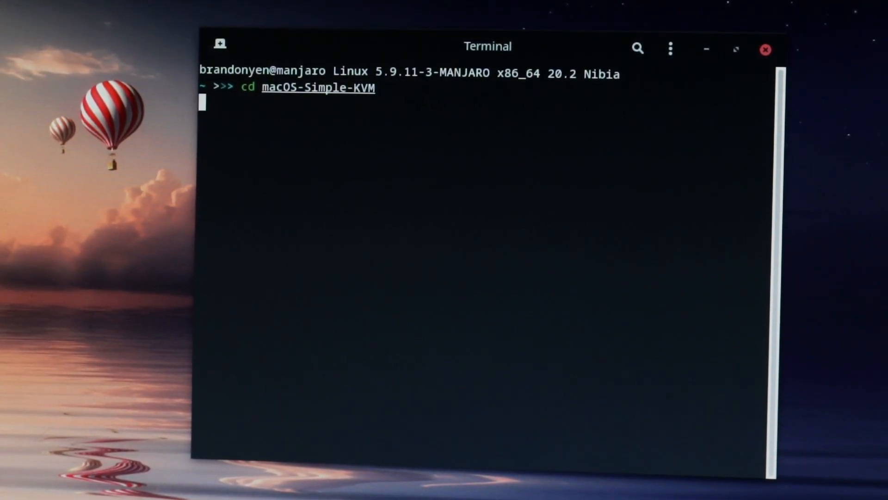
{"action": "type", "text": "./basic."}
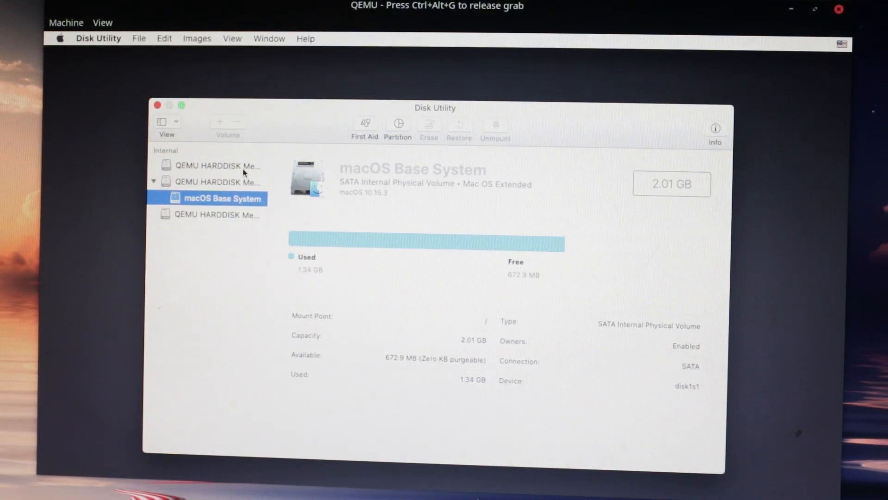
Step: Erase the 68.72 GB QEMU HARDDISK as APFS in Disk Utility
{"action": "left_click", "coordinate": [217, 182]}
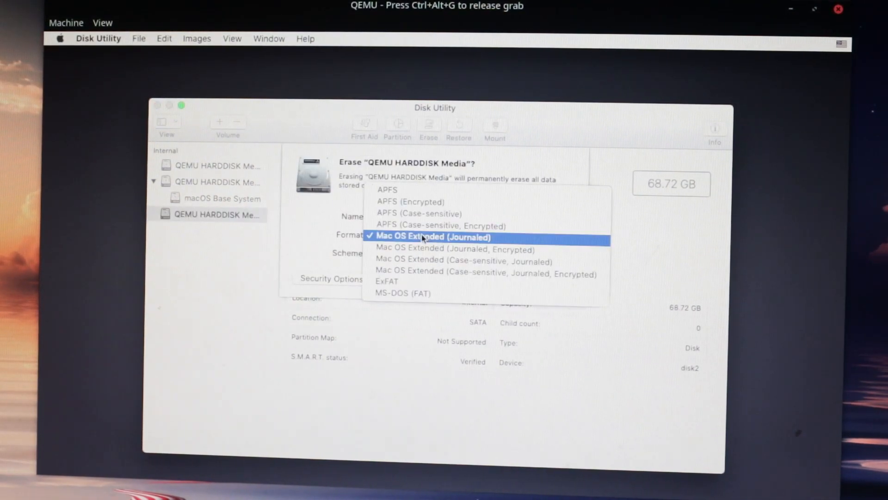
{"action": "left_click", "coordinate": [387, 189]}
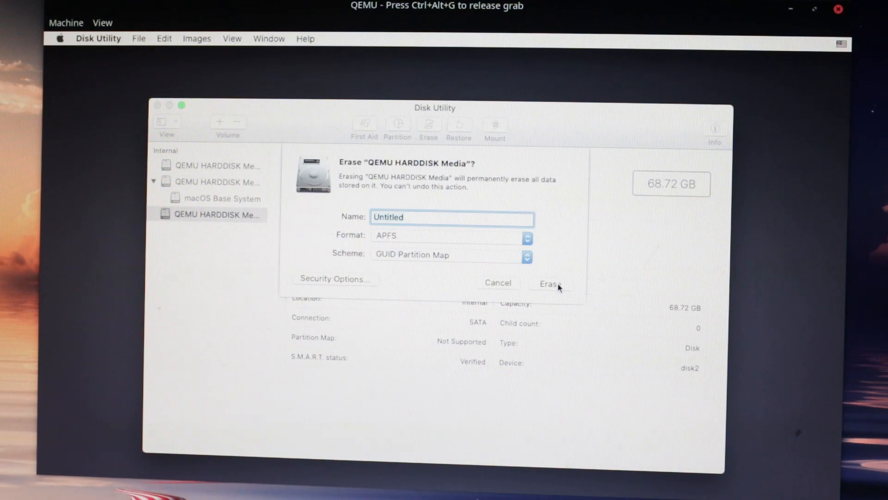
{"action": "left_click", "coordinate": [549, 284]}
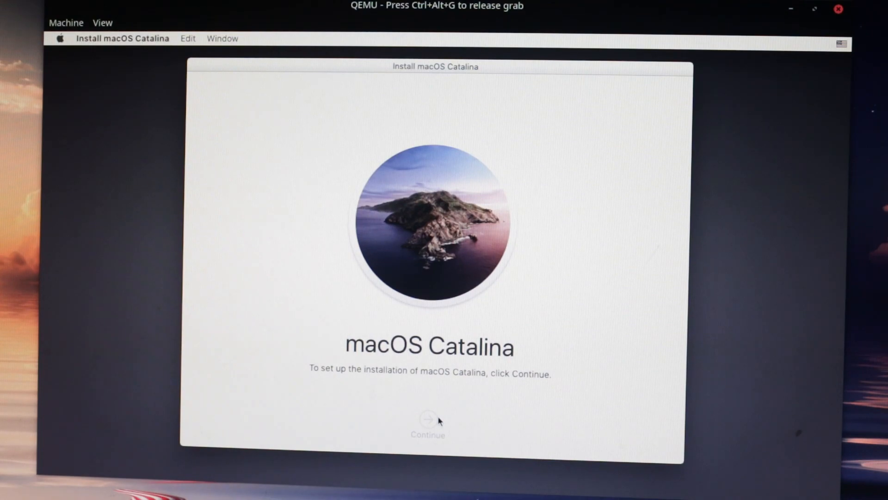
Step: Continue the Catalina installer, agree to the license, and skip Apple ID sign-in
{"action": "left_click", "coordinate": [427, 422]}
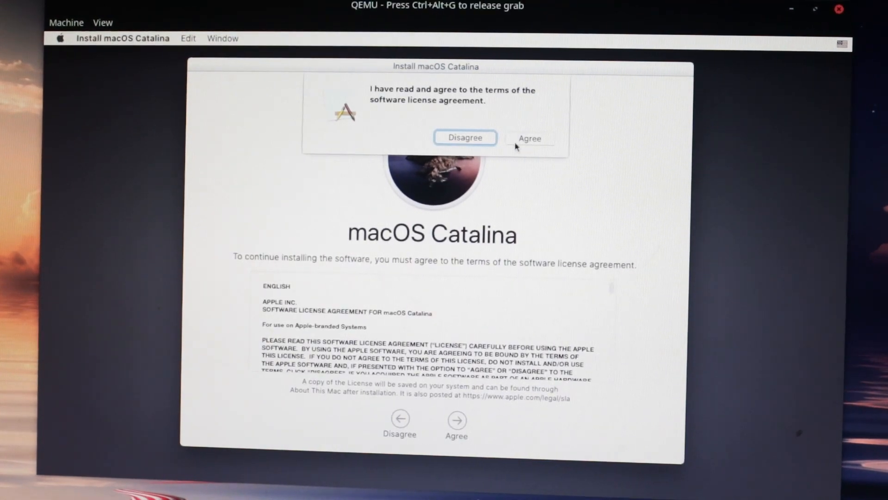
{"action": "left_click", "coordinate": [529, 139]}
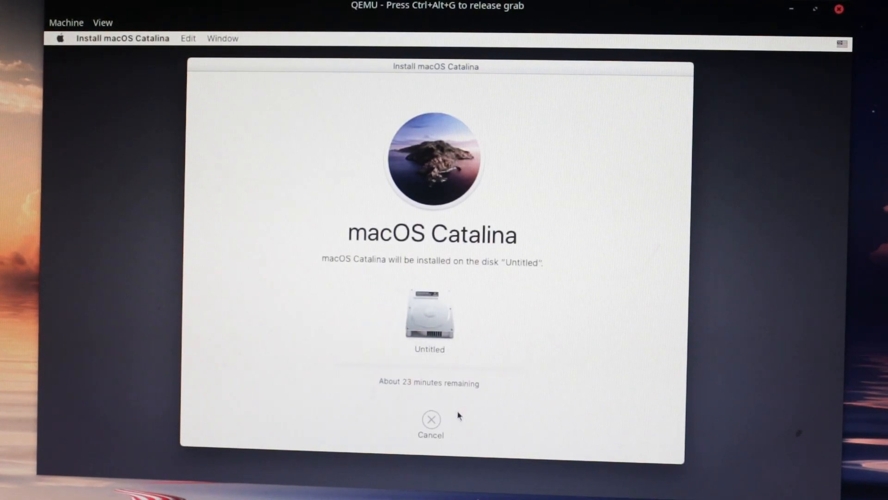
{"action": "mouse_move", "coordinate": [494, 316]}
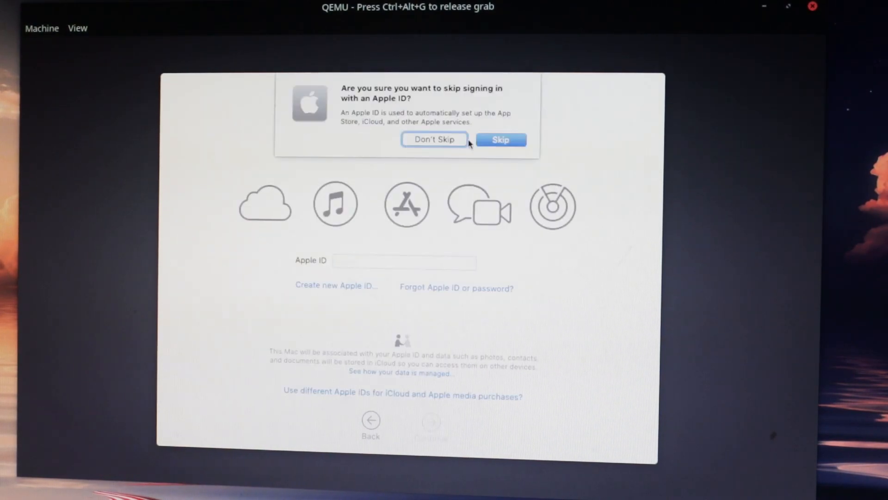
{"action": "left_click", "coordinate": [500, 139]}
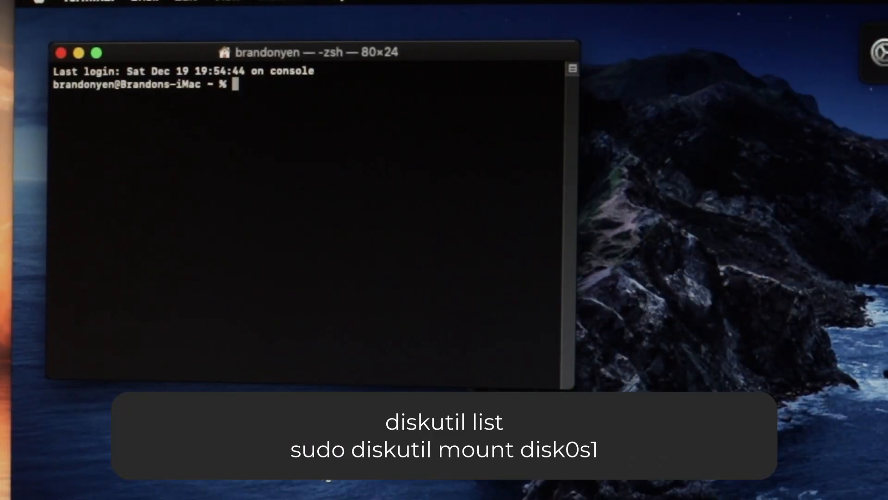
Step: Run diskutil list, then mount disk0s1 with sudo using the administrator password
{"action": "type", "text": "diskutil list"}
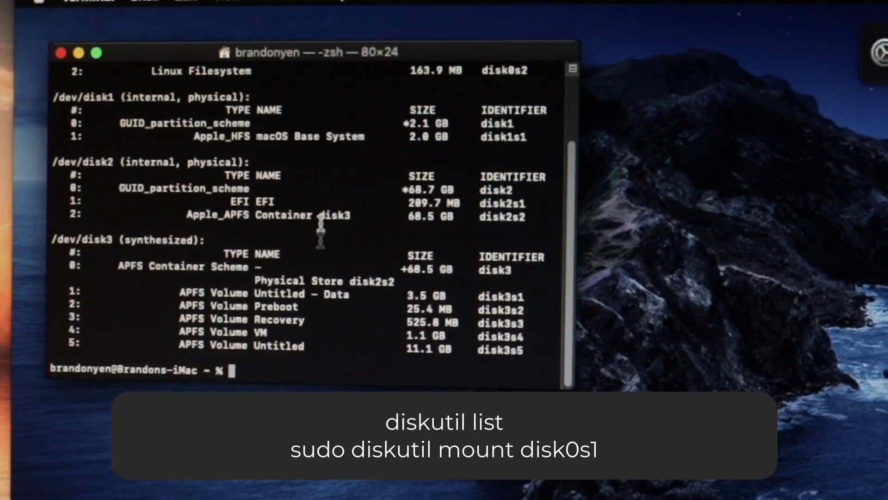
{"action": "type", "text": "sudo diskutil"}
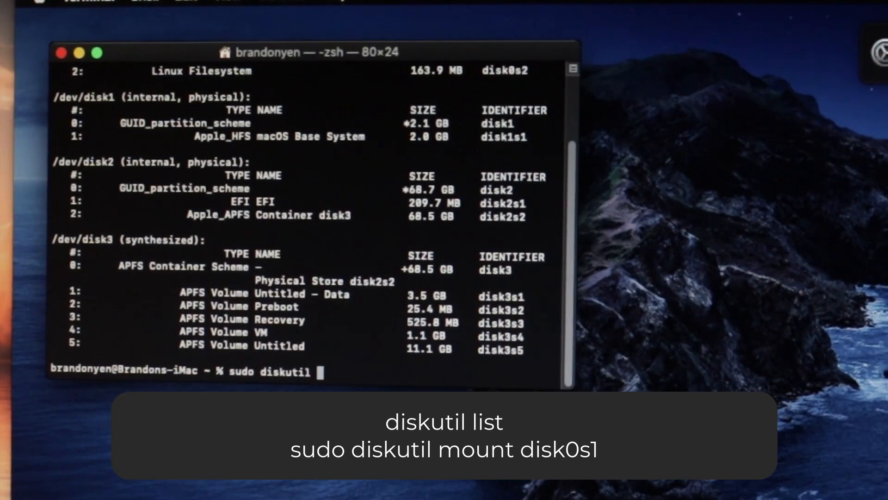
{"action": "type", "text": "mount disk0s"}
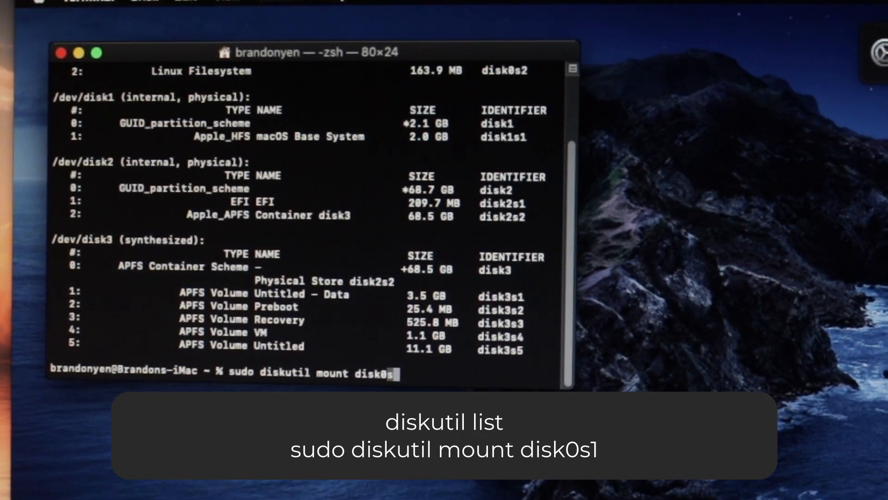
{"action": "key", "text": "Return"}
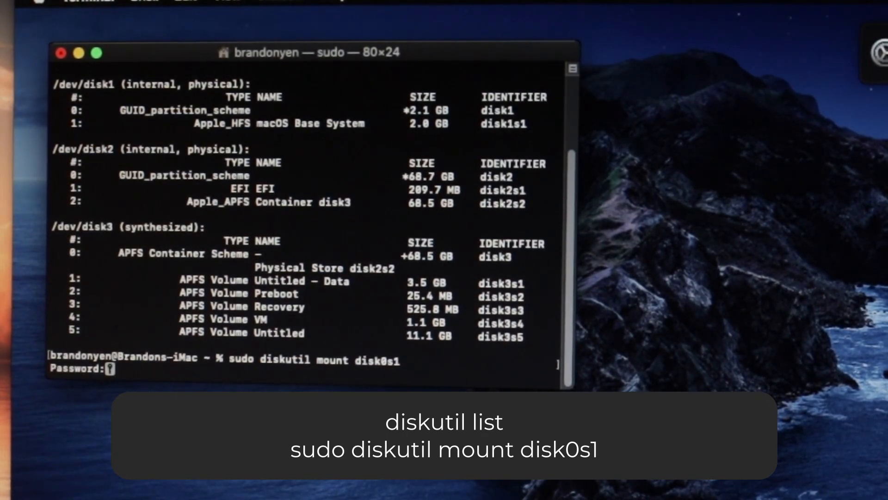
{"action": "key", "text": "Return"}
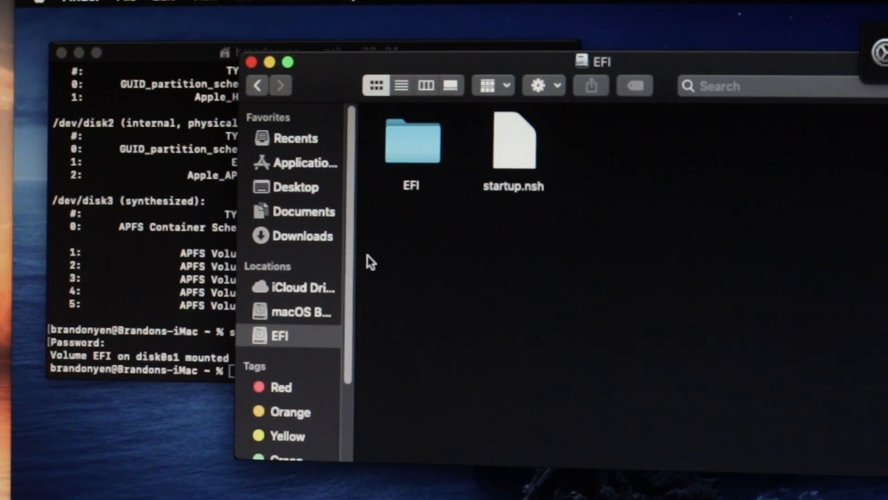
{"action": "mouse_move", "coordinate": [363, 164]}
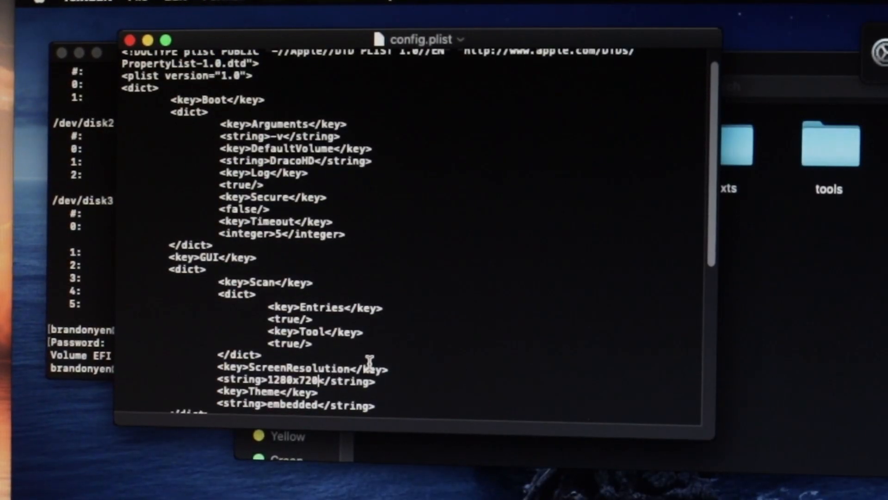
Step: Enter 1920x1080 as the ScreenResolution string in config.plist
{"action": "type", "text": "1"}
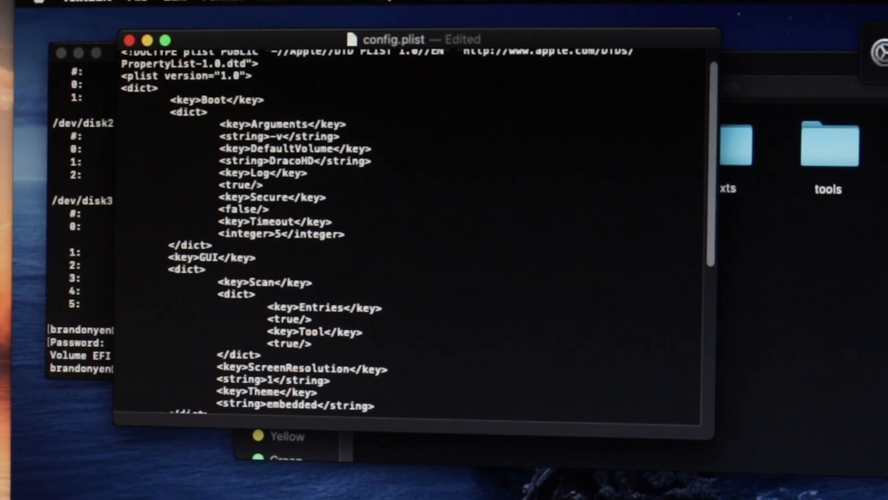
{"action": "type", "text": "1920x1080"}
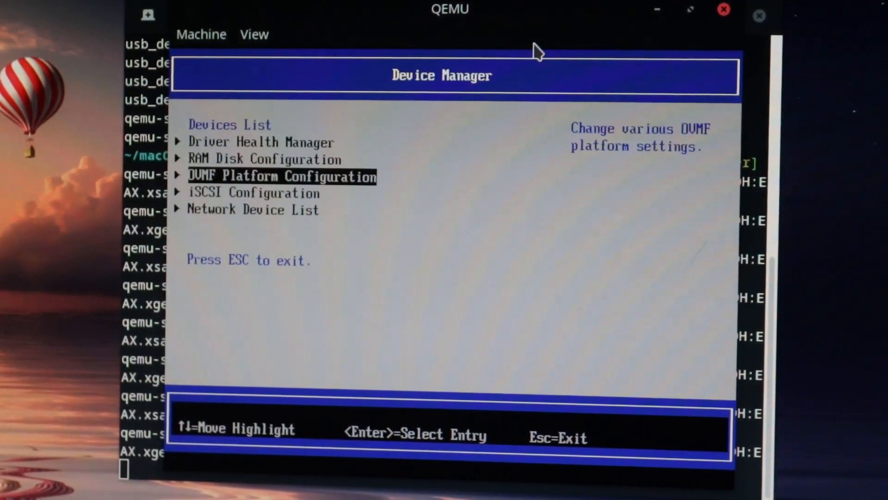
Step: Leave the VM and open basic.sh from the macOS-Simple-KVM folder in the text editor
{"action": "key", "text": "Escape"}
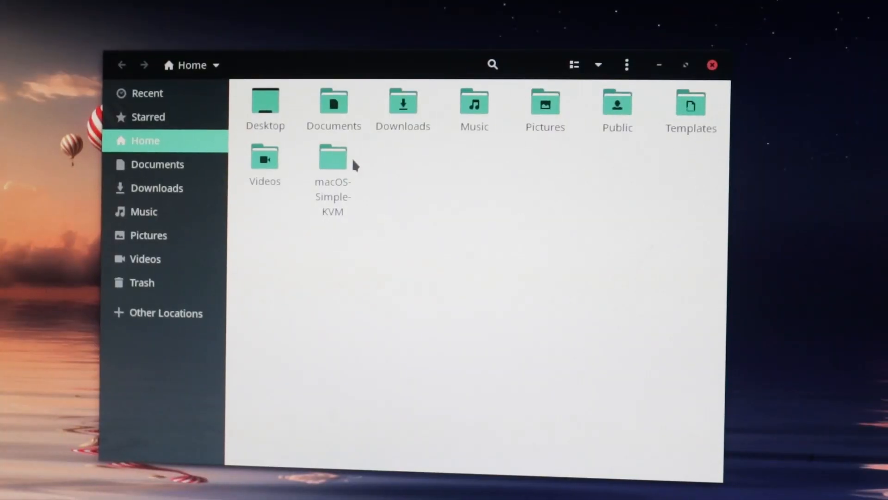
{"action": "double_click", "coordinate": [332, 159]}
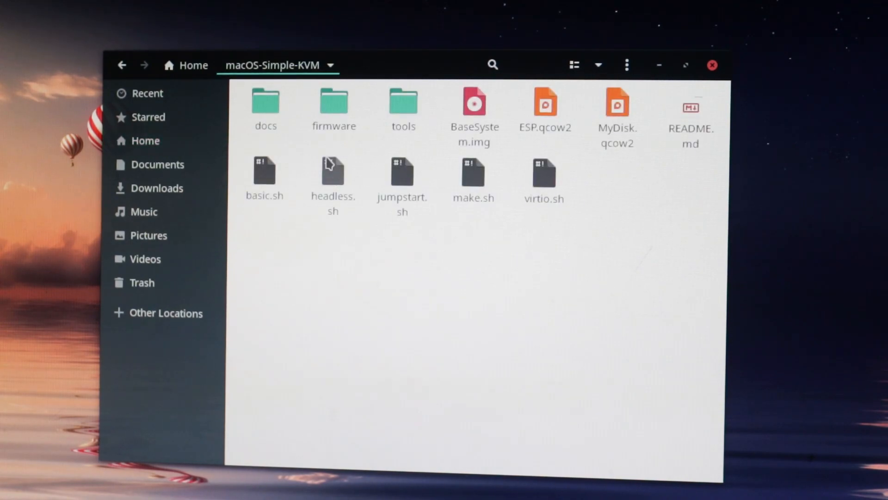
{"action": "left_click", "coordinate": [265, 173]}
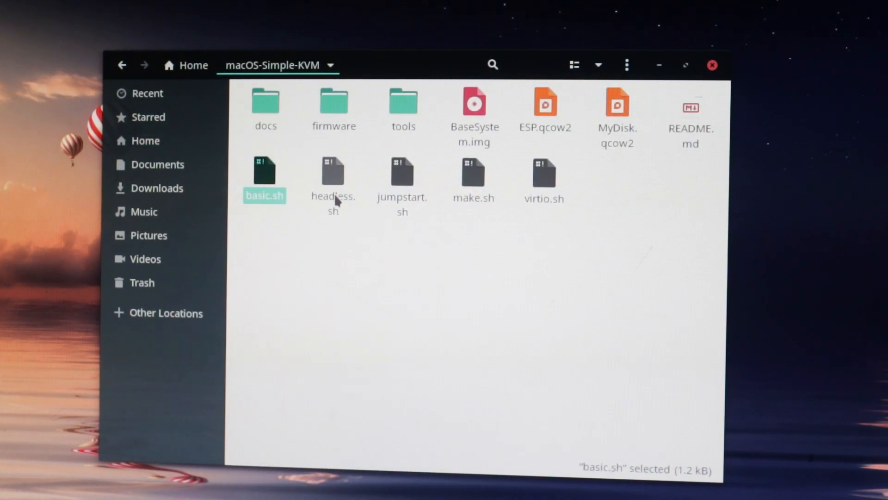
{"action": "double_click", "coordinate": [264, 171]}
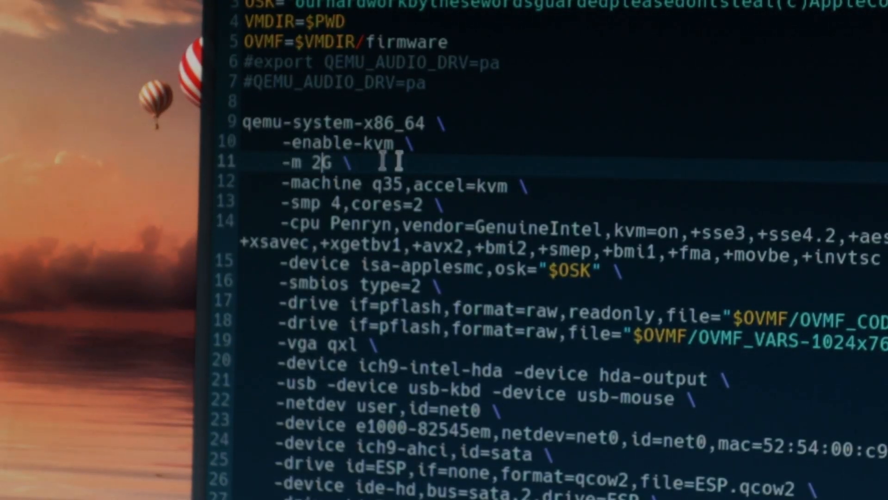
Step: Change memory from -m 2G to -m 8G and set -smp cpus=2,cores=2,threads=1,sockets=1
{"action": "key", "text": "backspace"}
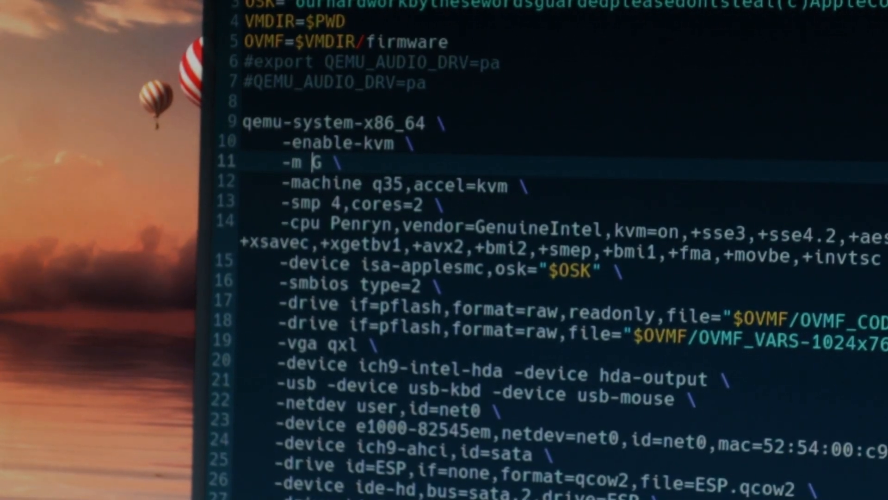
{"action": "type", "text": "8"}
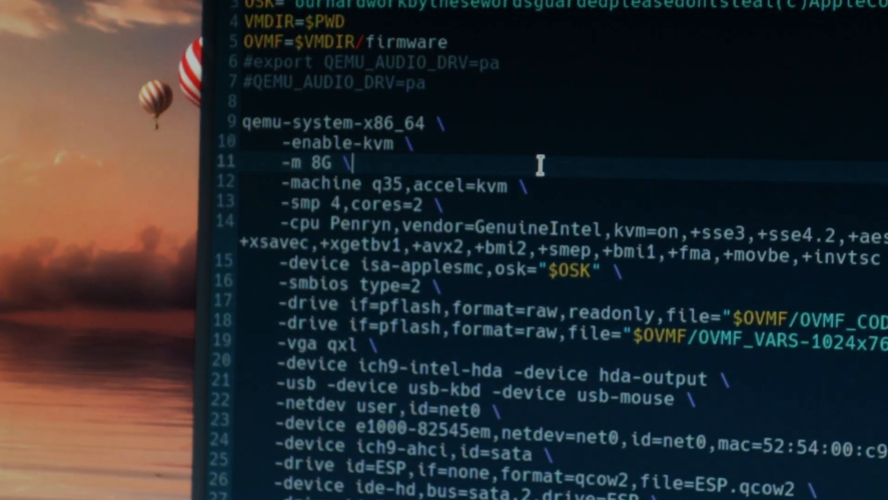
{"action": "double_click", "coordinate": [386, 203]}
{"action": "type", "text": "pu"}
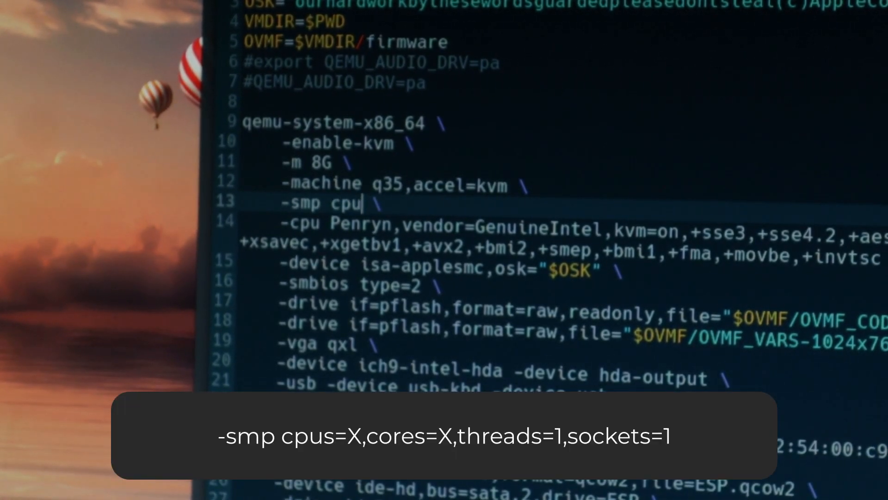
{"action": "type", "text": "s=X,"}
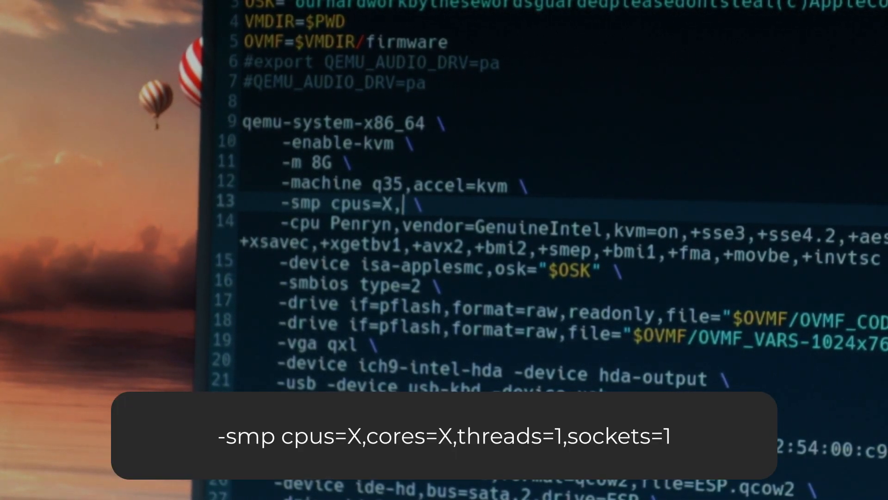
{"action": "type", "text": "cores=X,threa"}
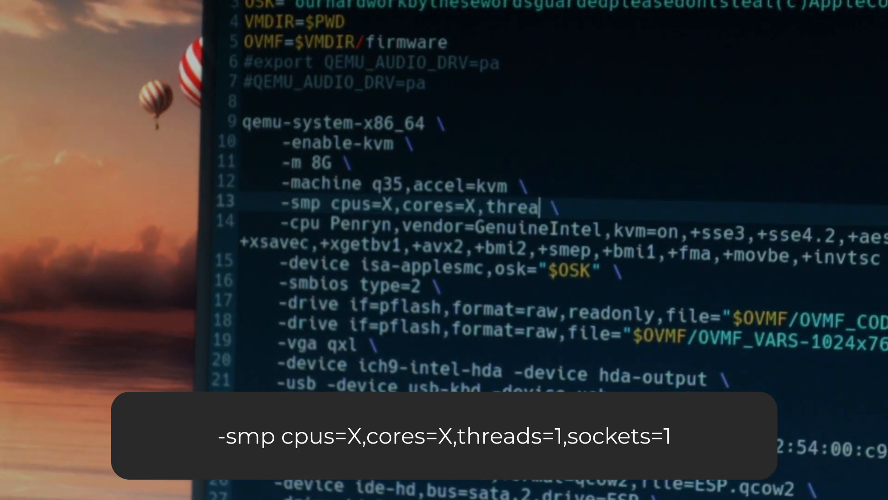
{"action": "type", "text": "ds=1,sockets=1"}
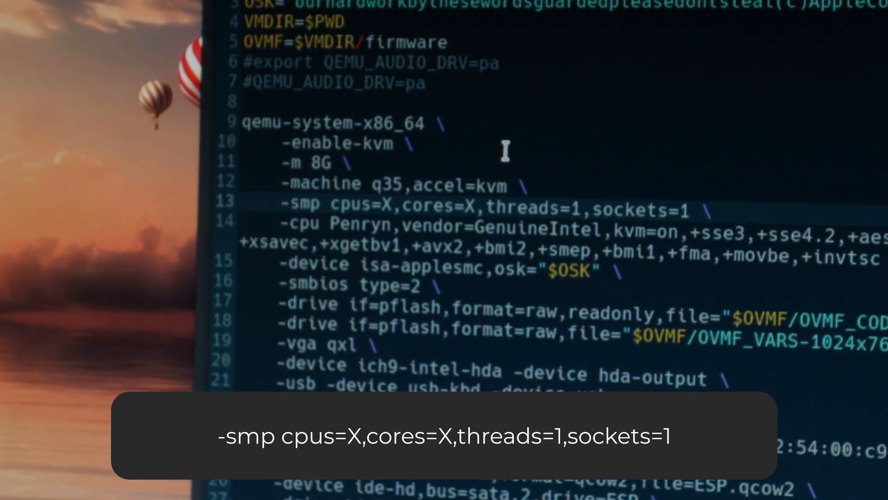
{"action": "type", "text": "2"}
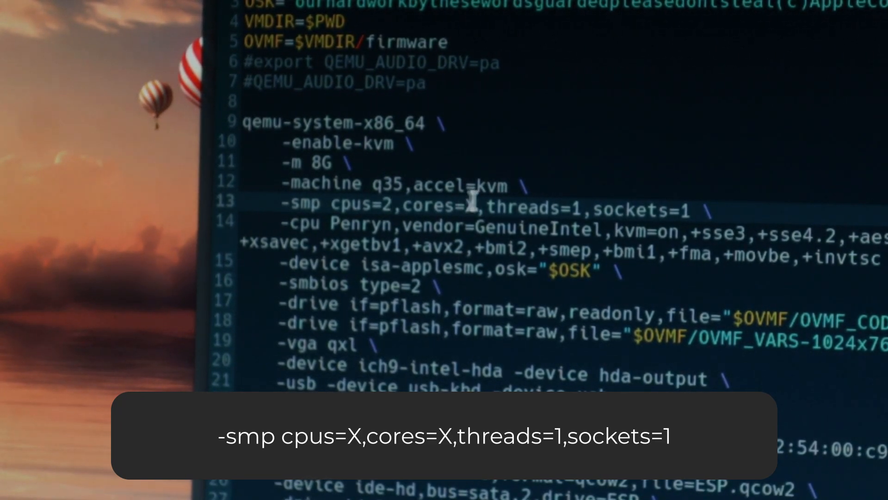
{"action": "type", "text": "2"}
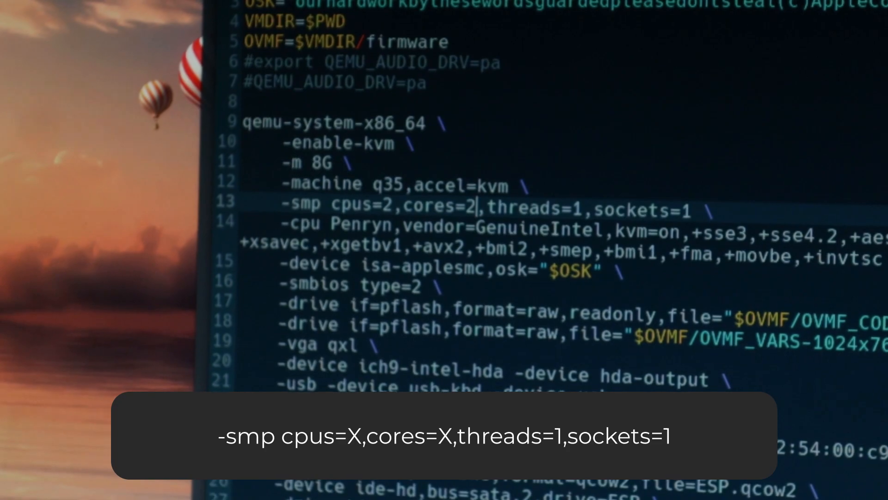
{"action": "mouse_move", "coordinate": [731, 211]}
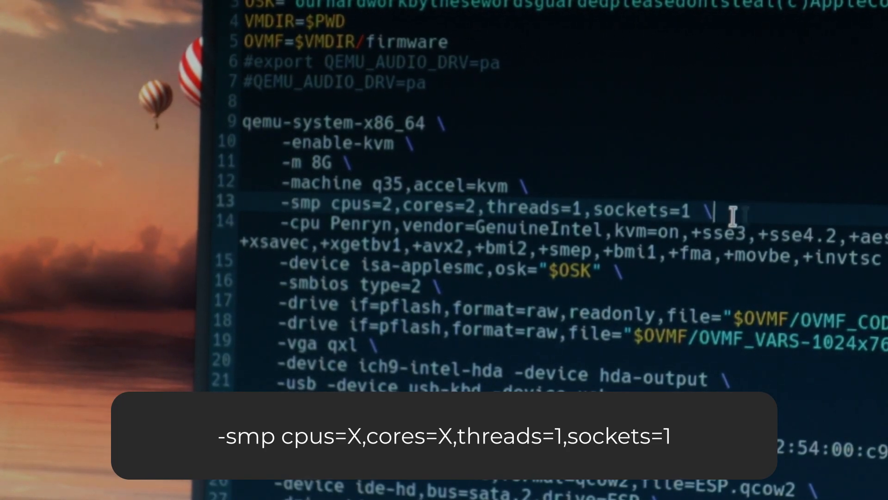